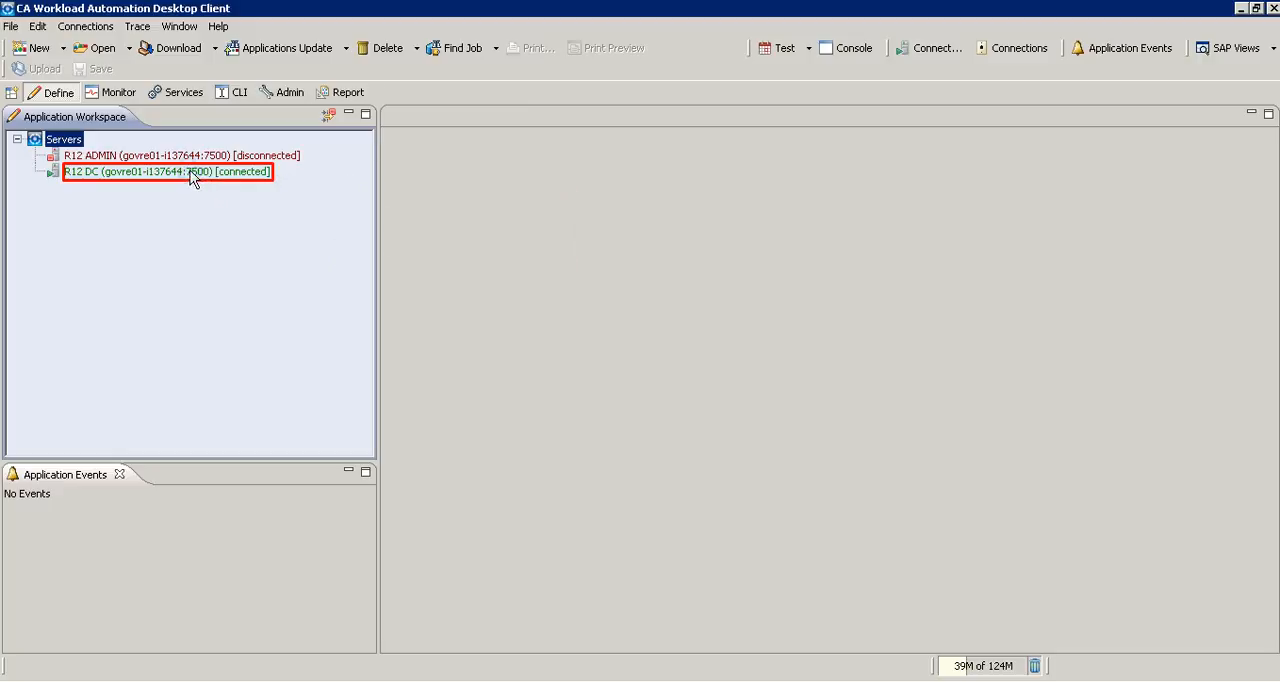
Step: Download the VERIFY application from the R12 DC repository, showing its four-job workflow
left_click(180, 48)
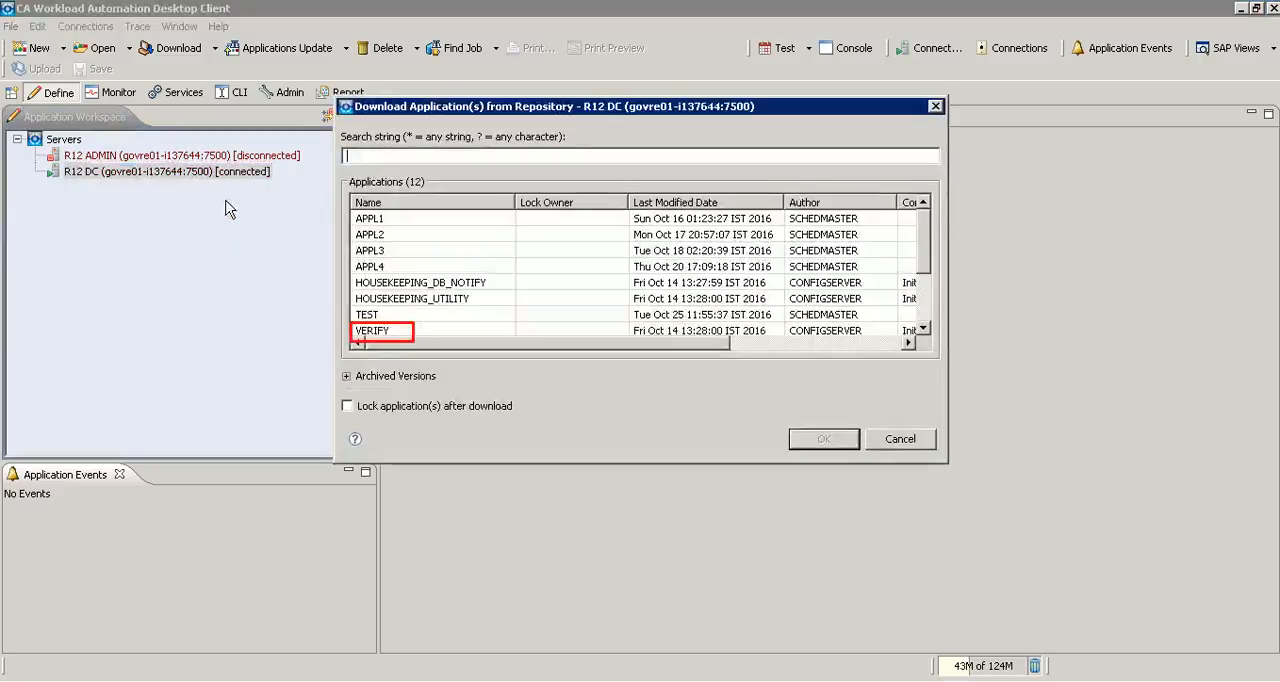
mouse_move(392, 336)
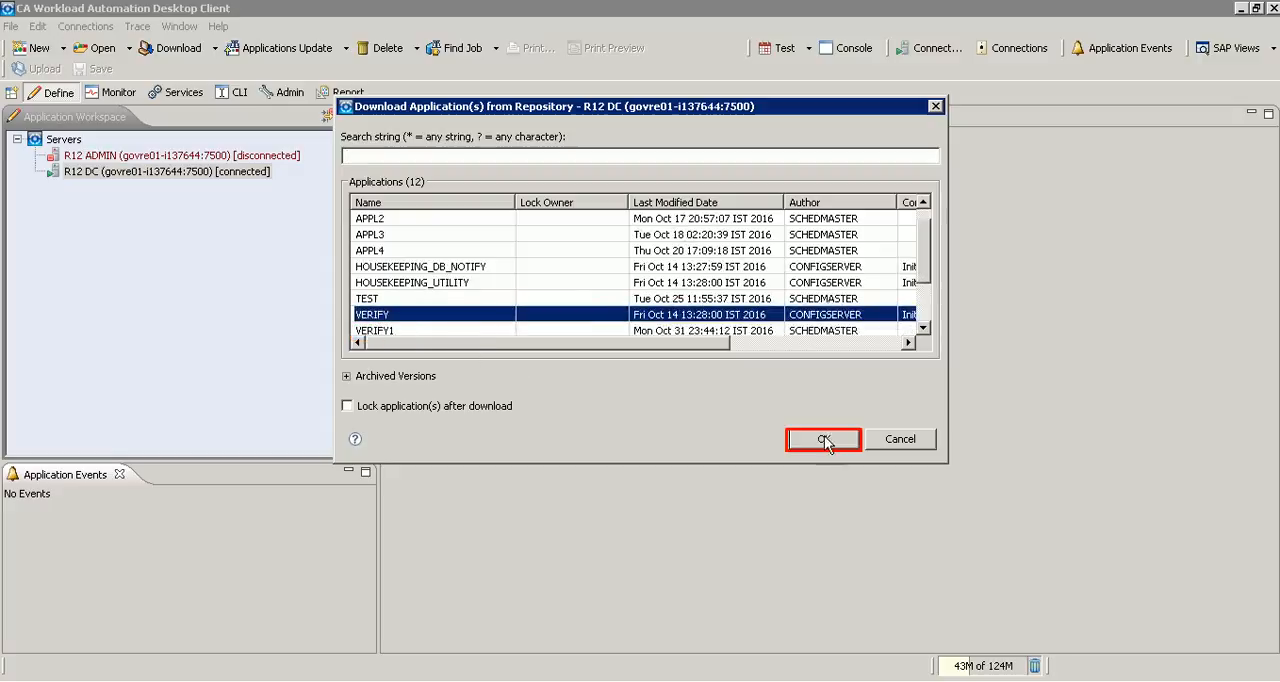
left_click(824, 440)
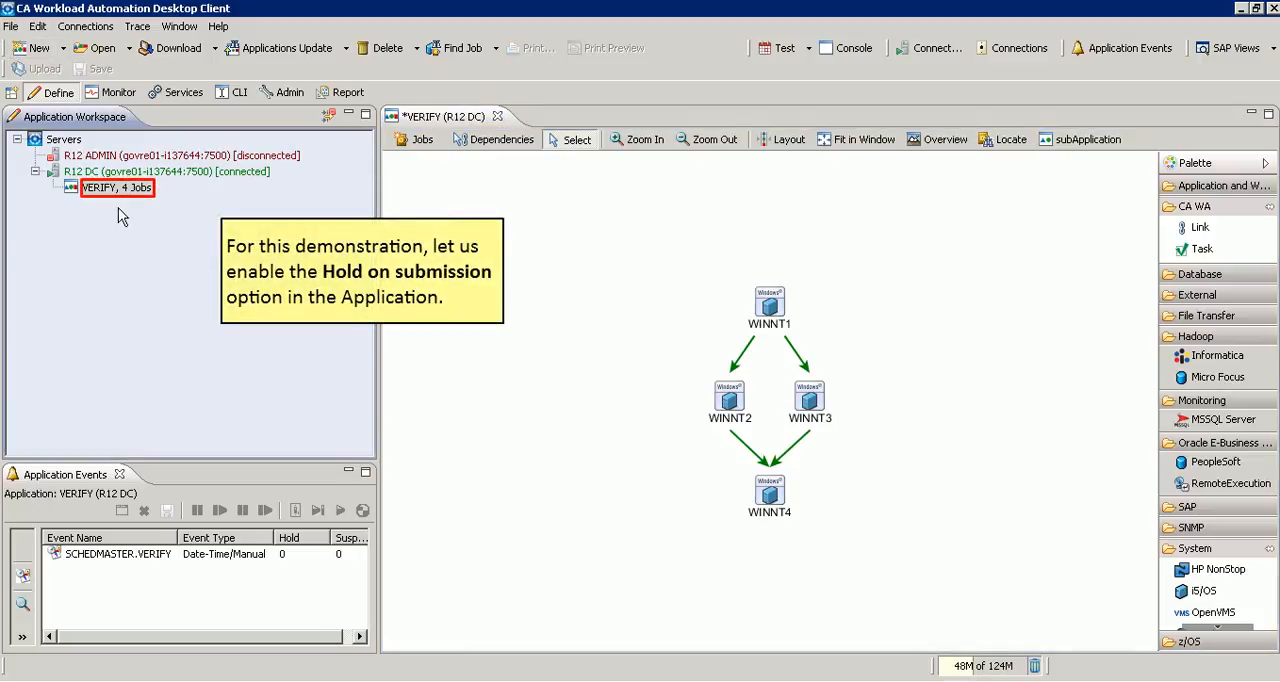
mouse_move(82, 194)
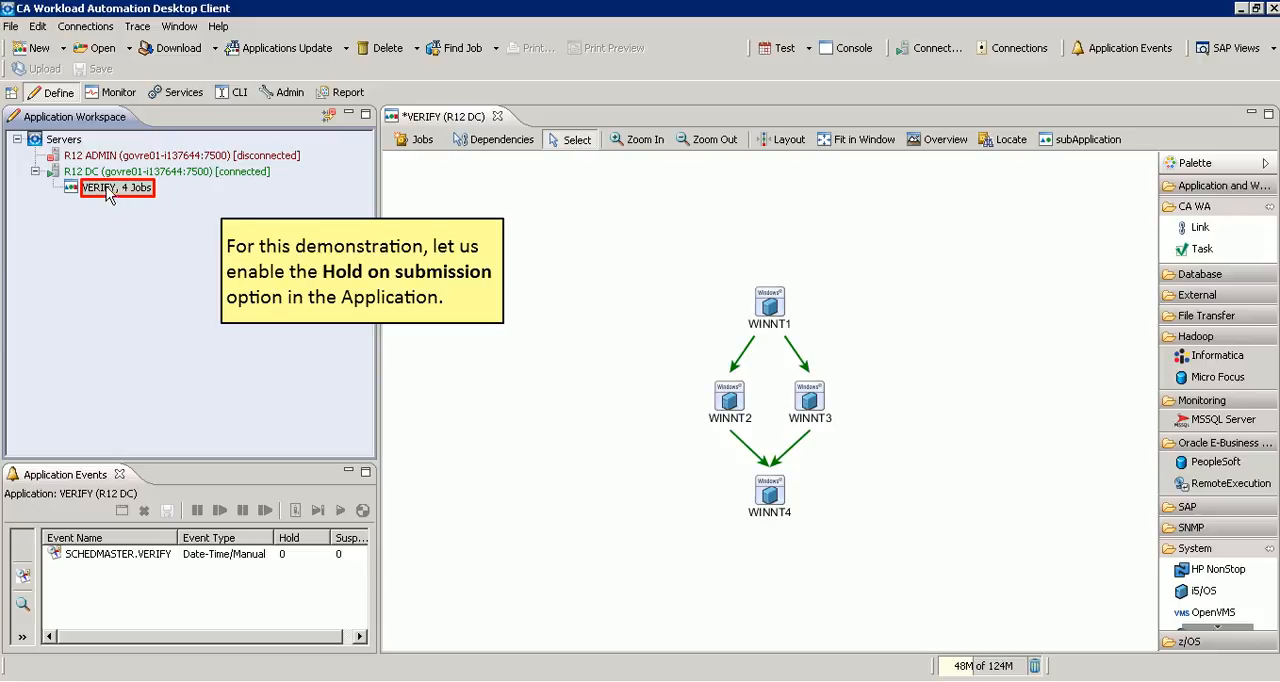
Step: Enable Hold on submission in the VERIFY application's properties
right_click(92, 188)
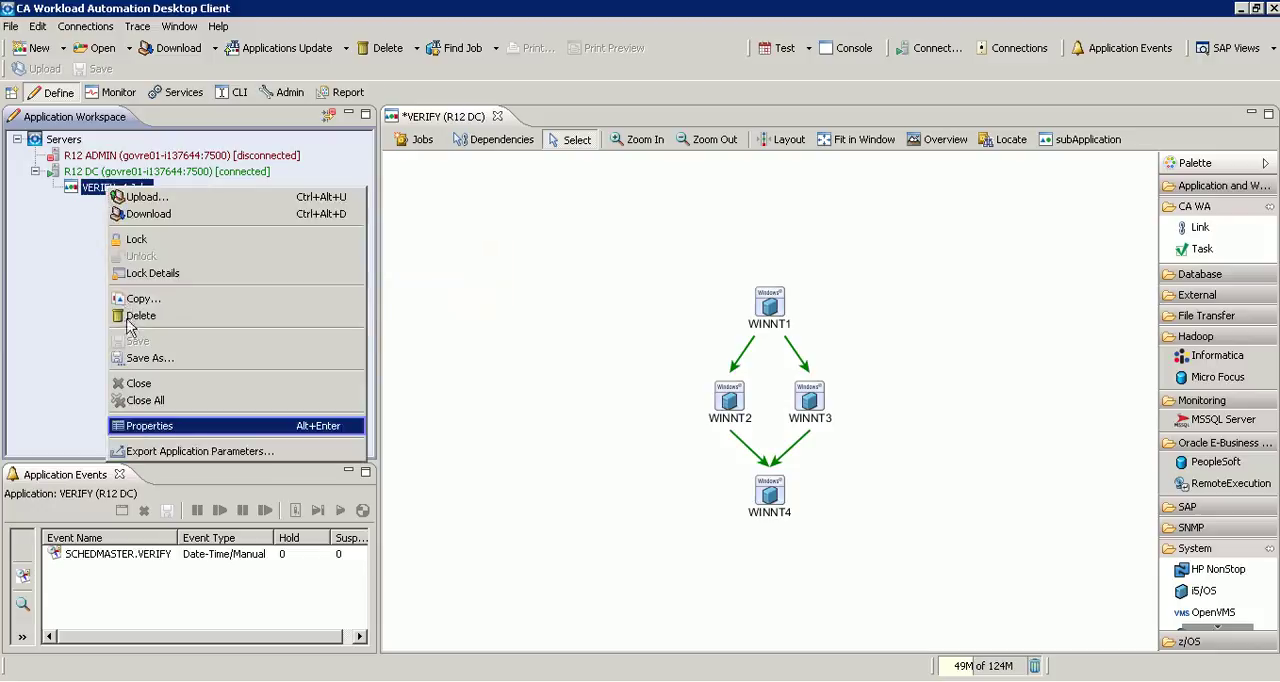
left_click(164, 426)
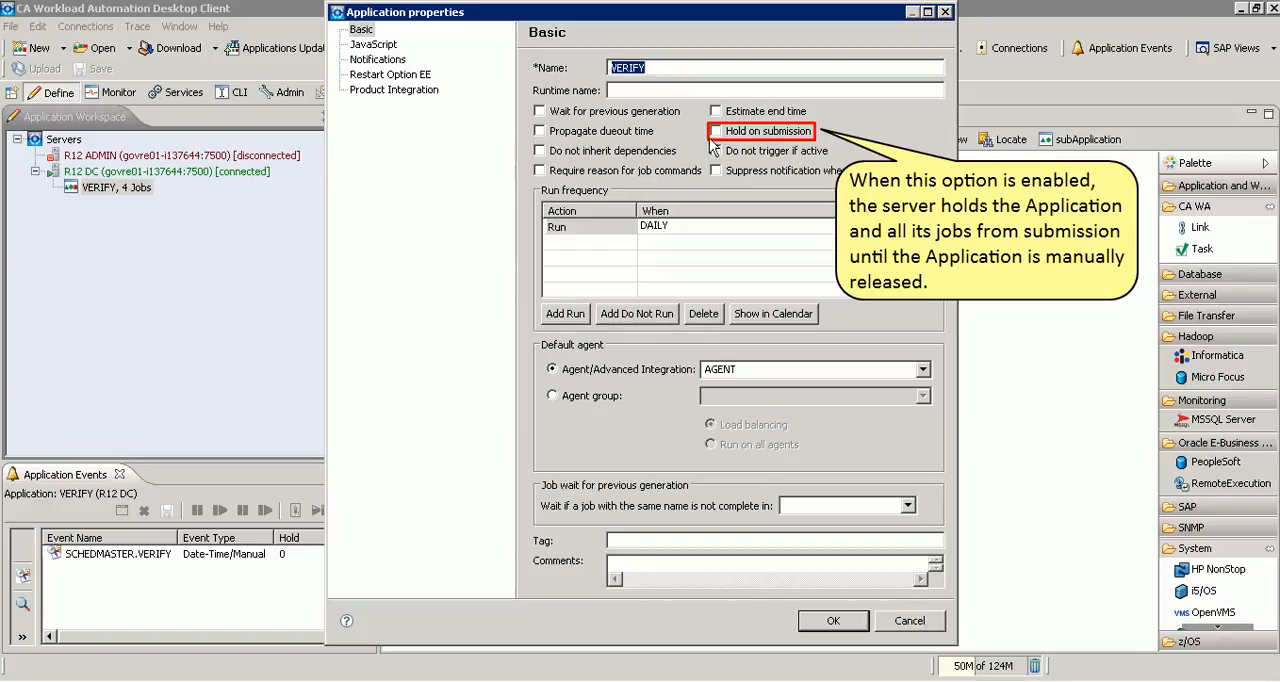
left_click(712, 132)
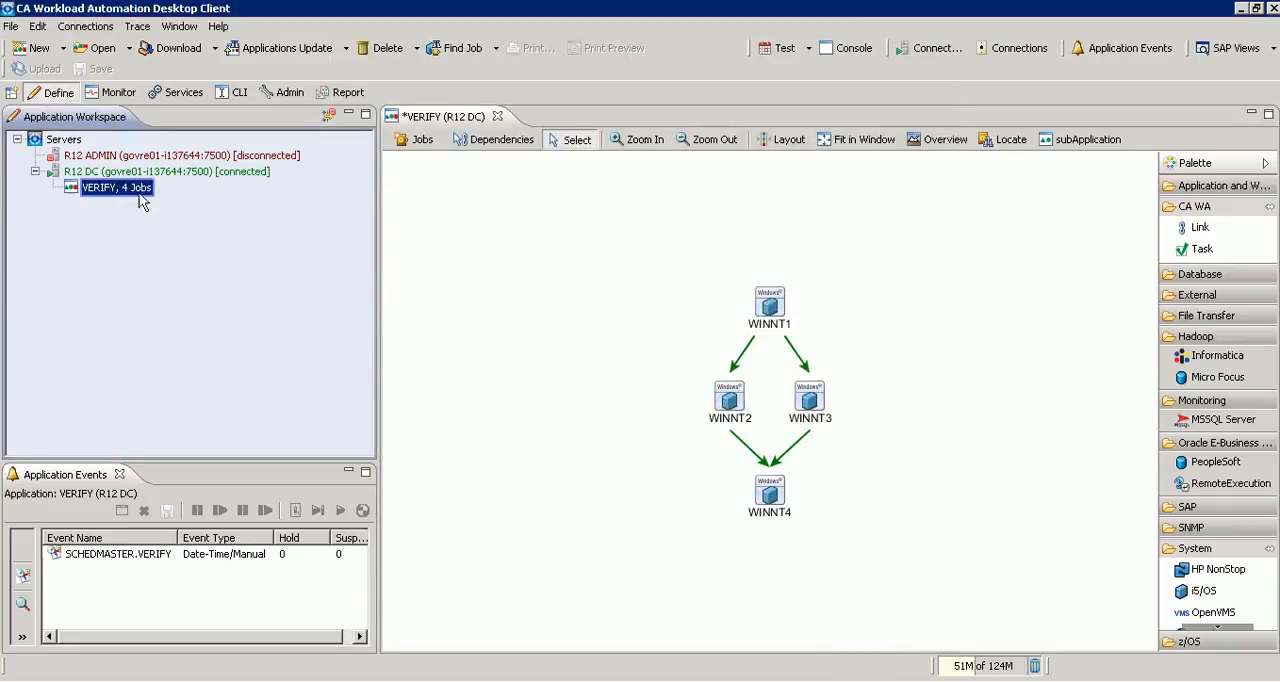
Step: Upload VERIFY to the repository with the comment 'Monitor workload using Desktop Client'
right_click(108, 186)
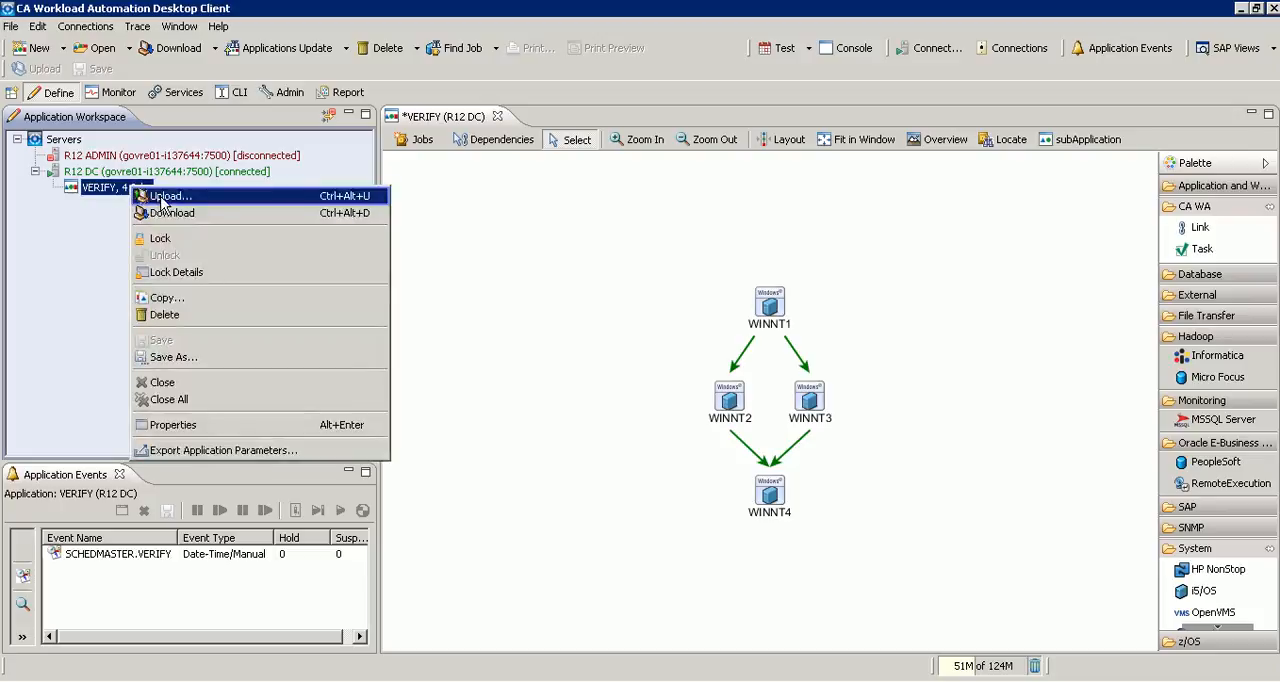
left_click(168, 196)
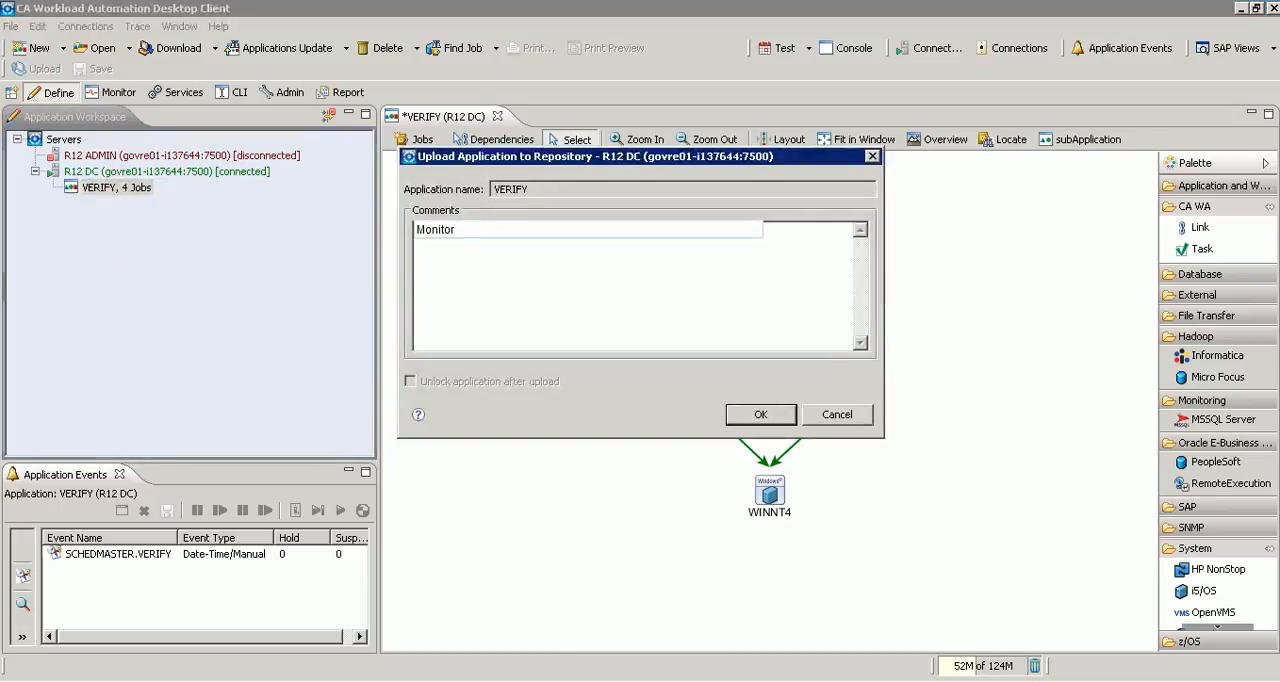
type("workload using D")
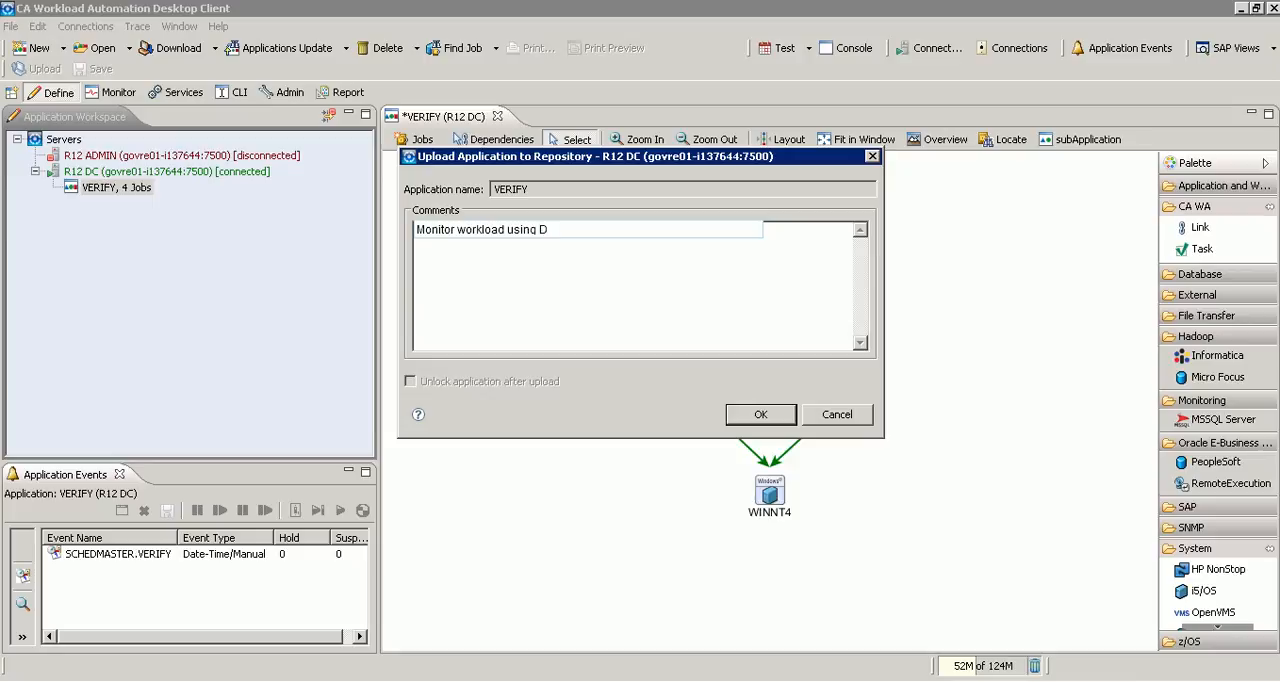
type("esktop Client")
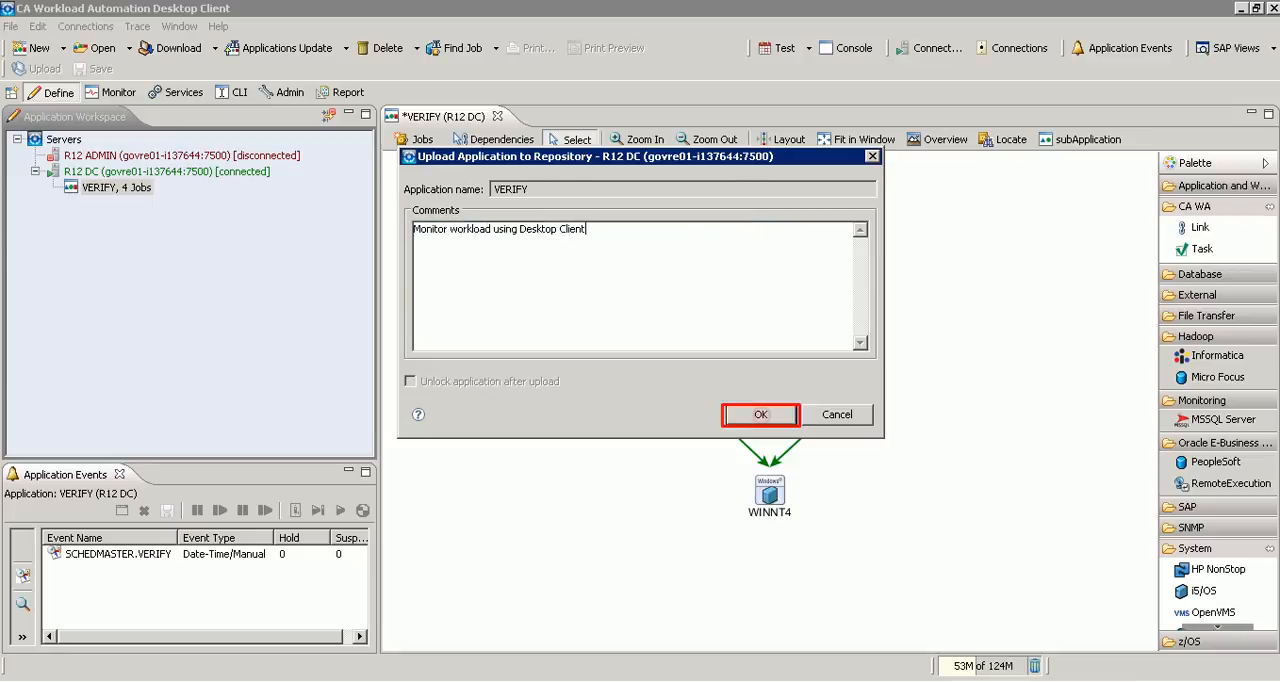
left_click(760, 414)
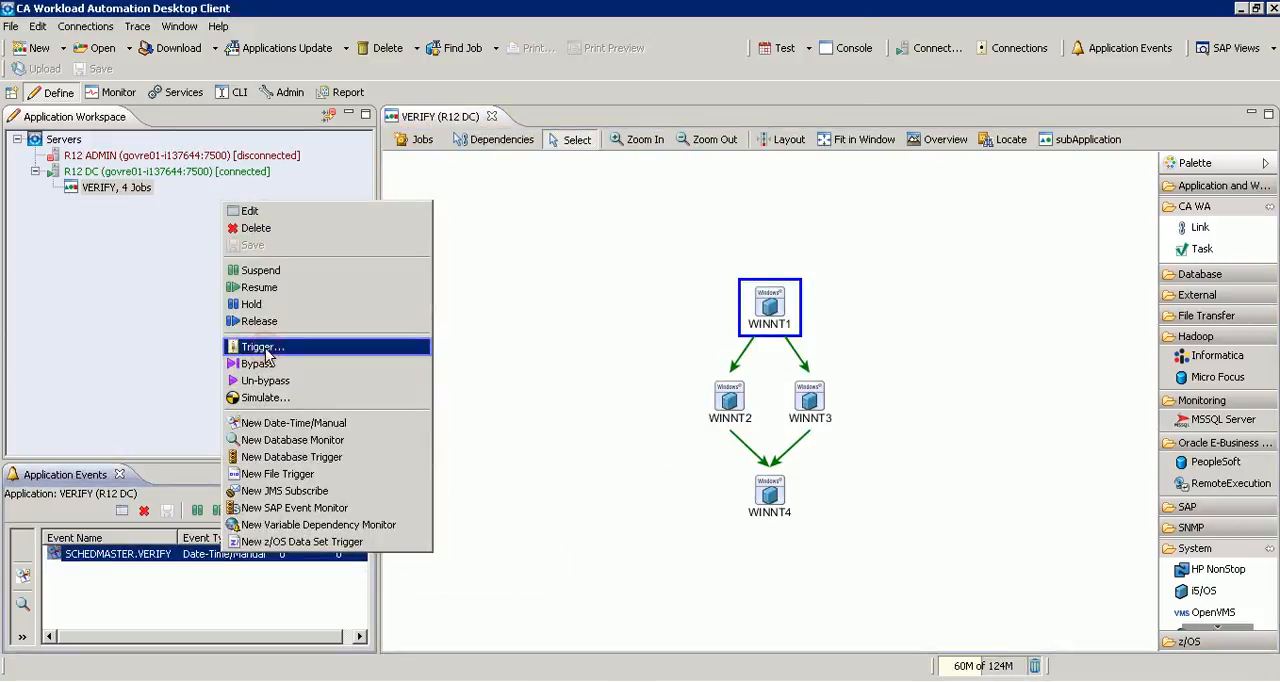
Step: Trigger the SCHEDMASTER.VERIFY event with default options to submit VERIFY
left_click(262, 346)
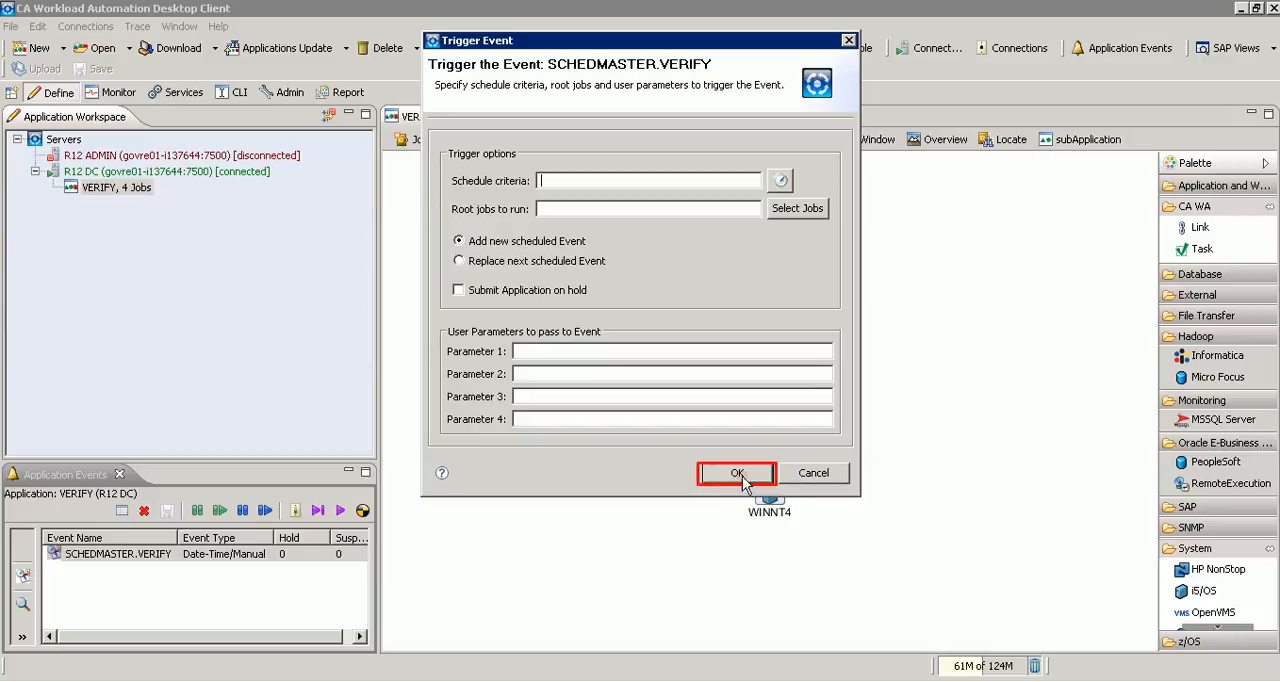
left_click(736, 474)
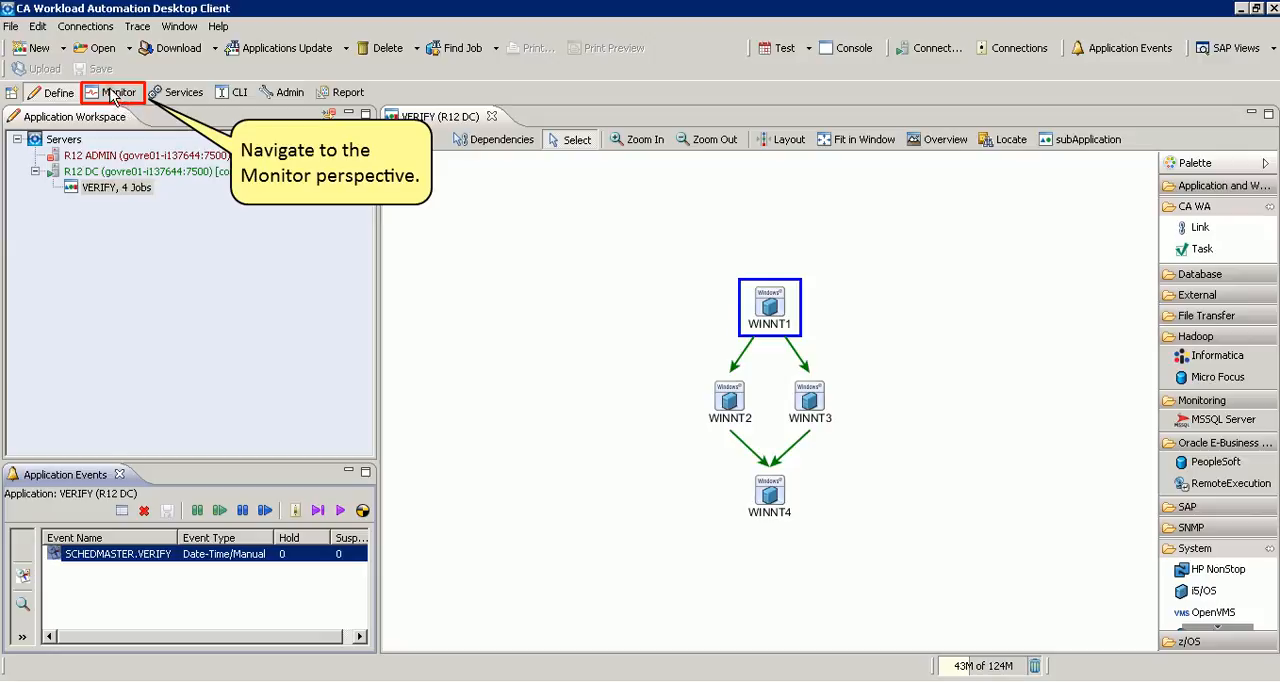
Step: Switch to the Monitor perspective and expand R12 DC to list its applications, including VERIFY
left_click(118, 92)
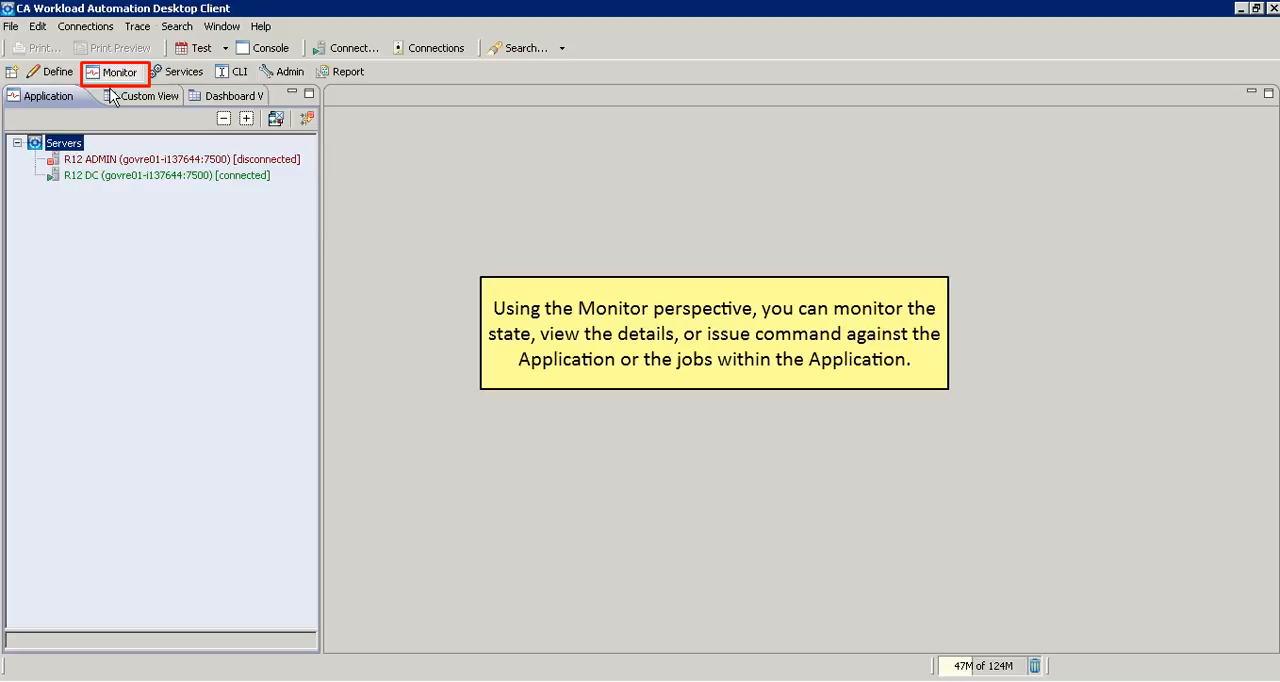
left_click(164, 176)
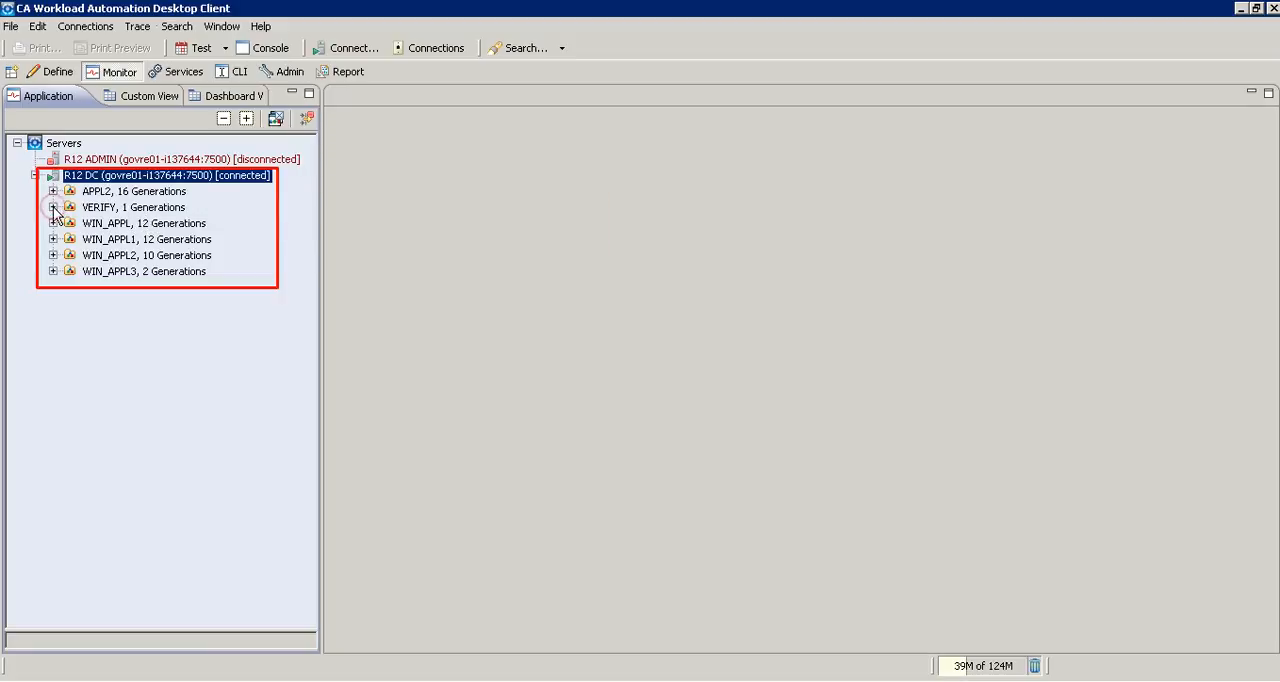
Step: Open VERIFY generation 1 showing its four jobs in APPLHOLD and its available actions
left_click(52, 208)
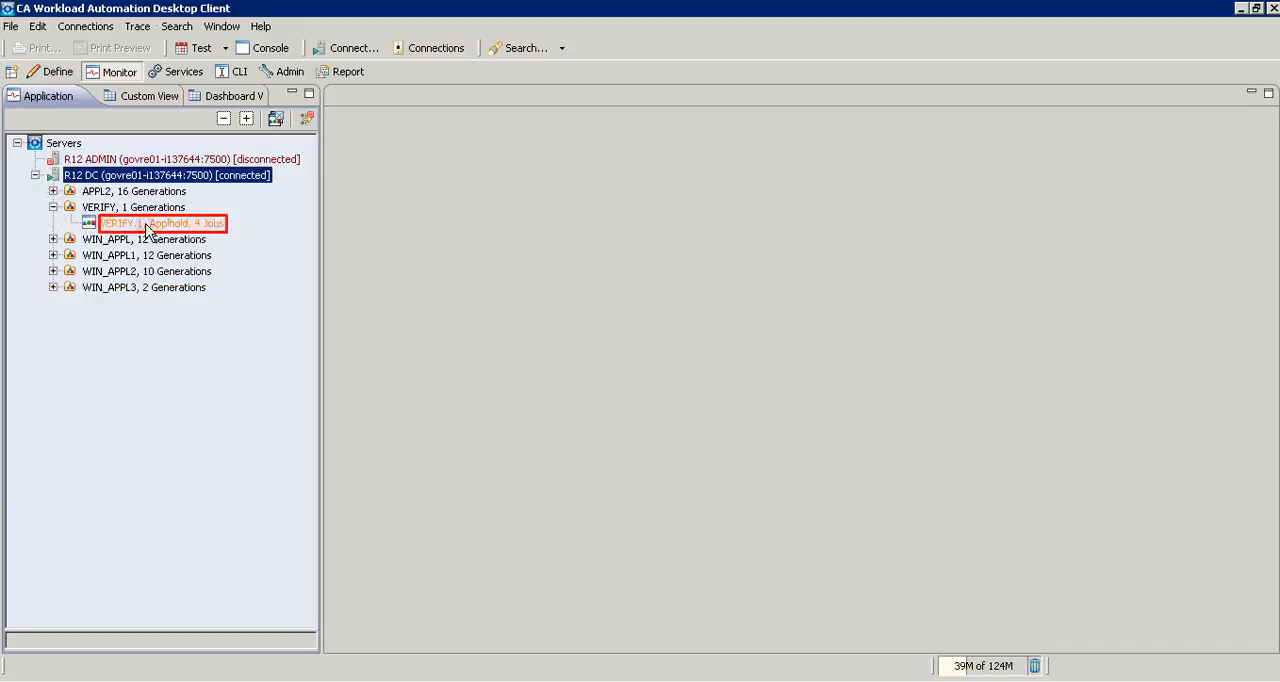
double_click(148, 224)
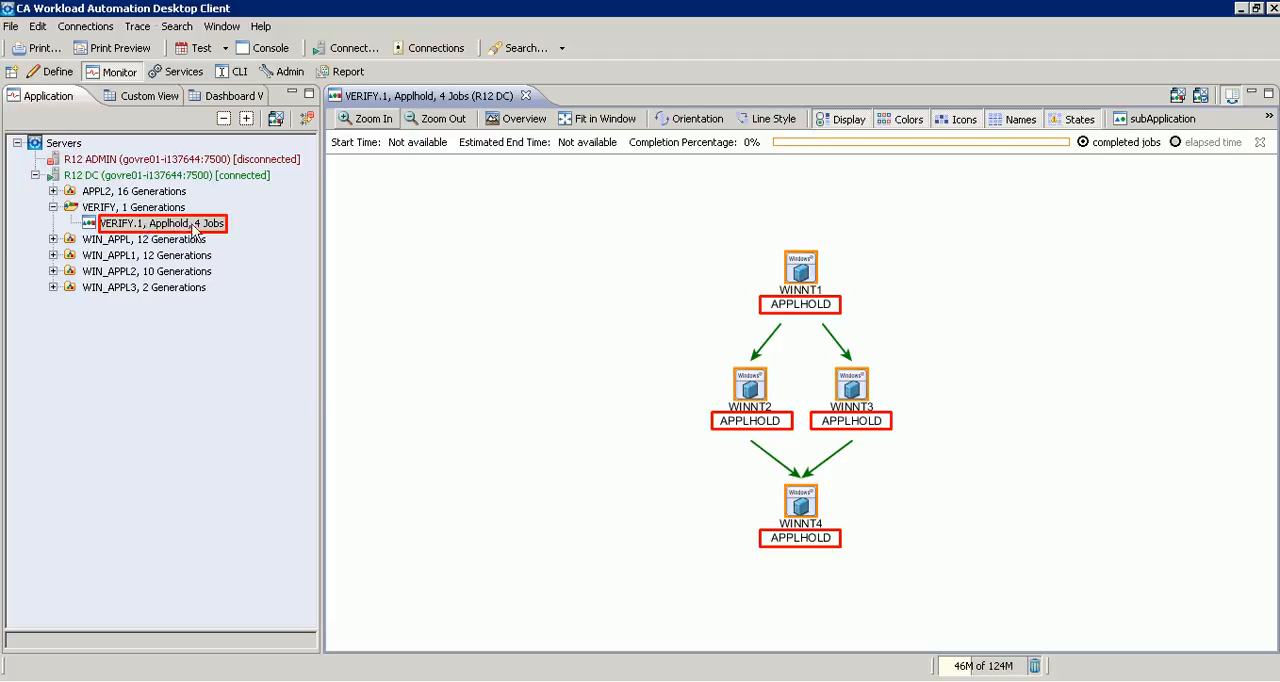
right_click(160, 222)
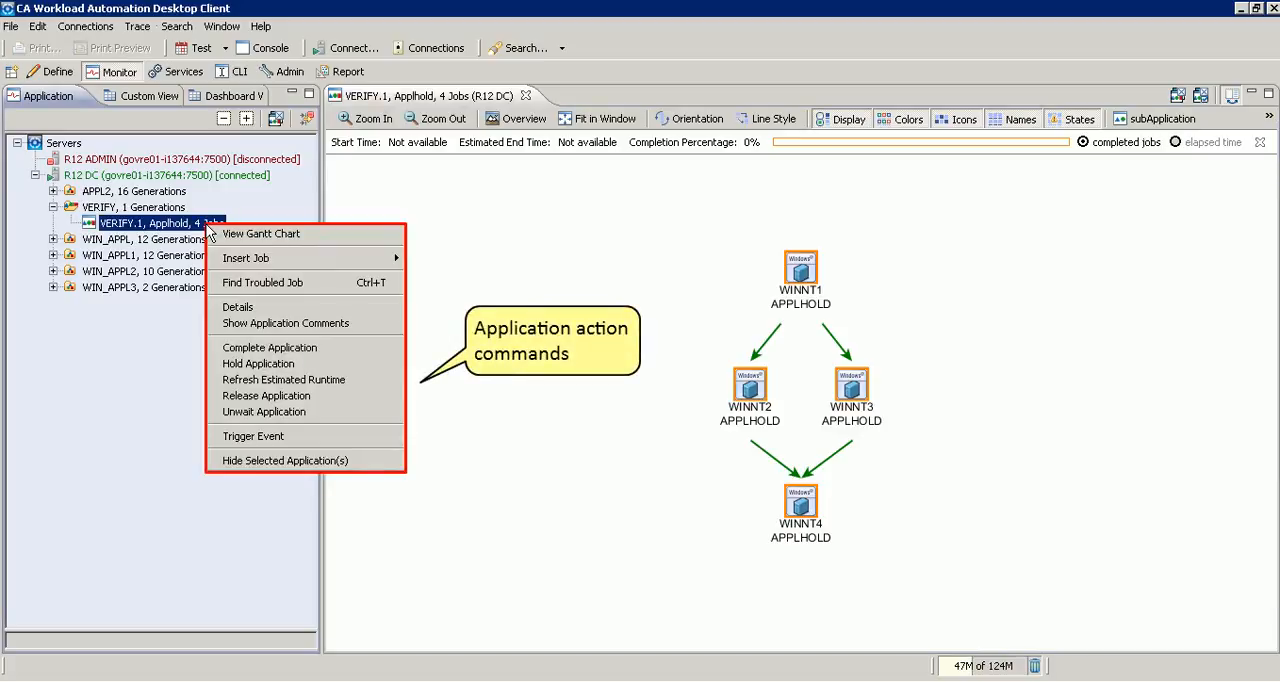
mouse_move(288, 236)
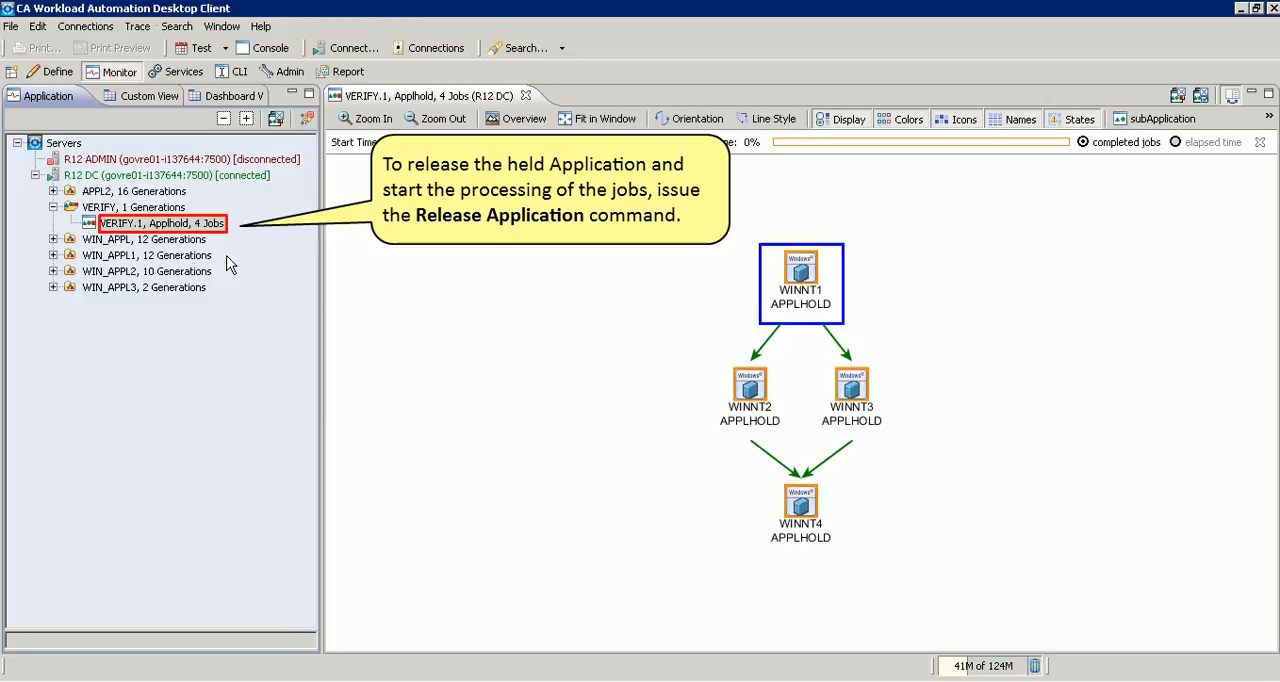
mouse_move(204, 232)
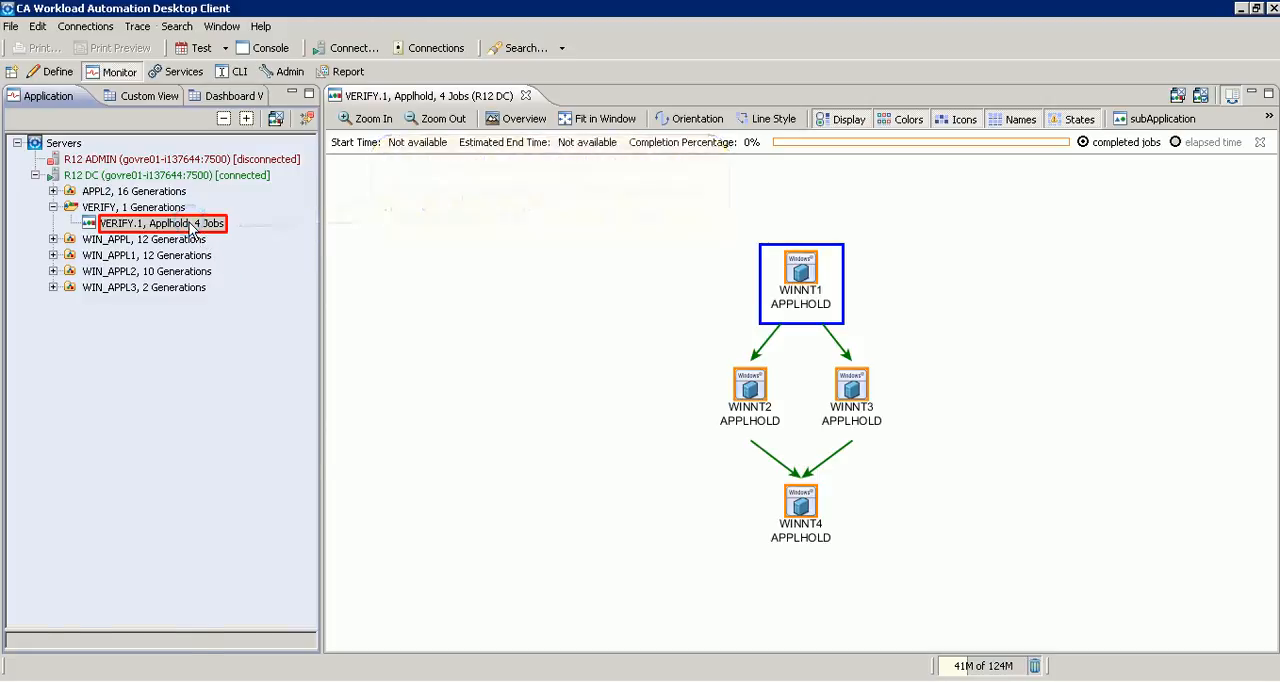
Step: Release held VERIFY generation 1 so WINNT1 executes and the other jobs go to PREDWAIT
right_click(160, 222)
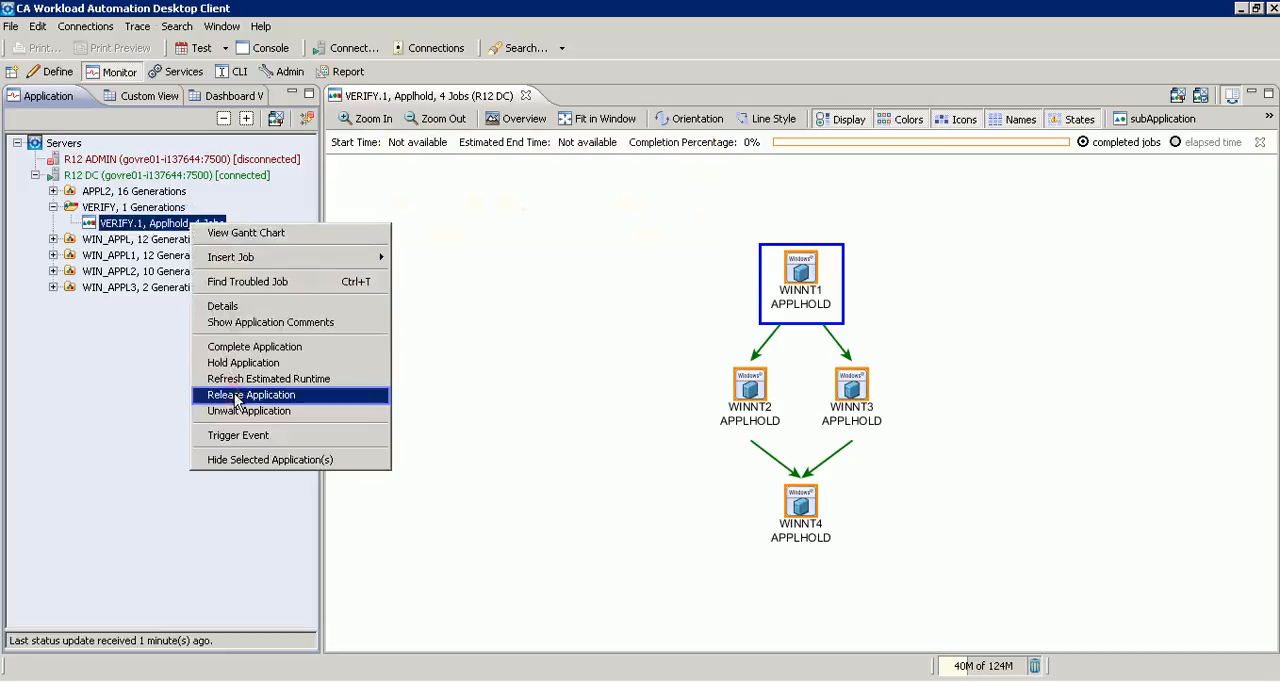
left_click(250, 394)
type("Test")
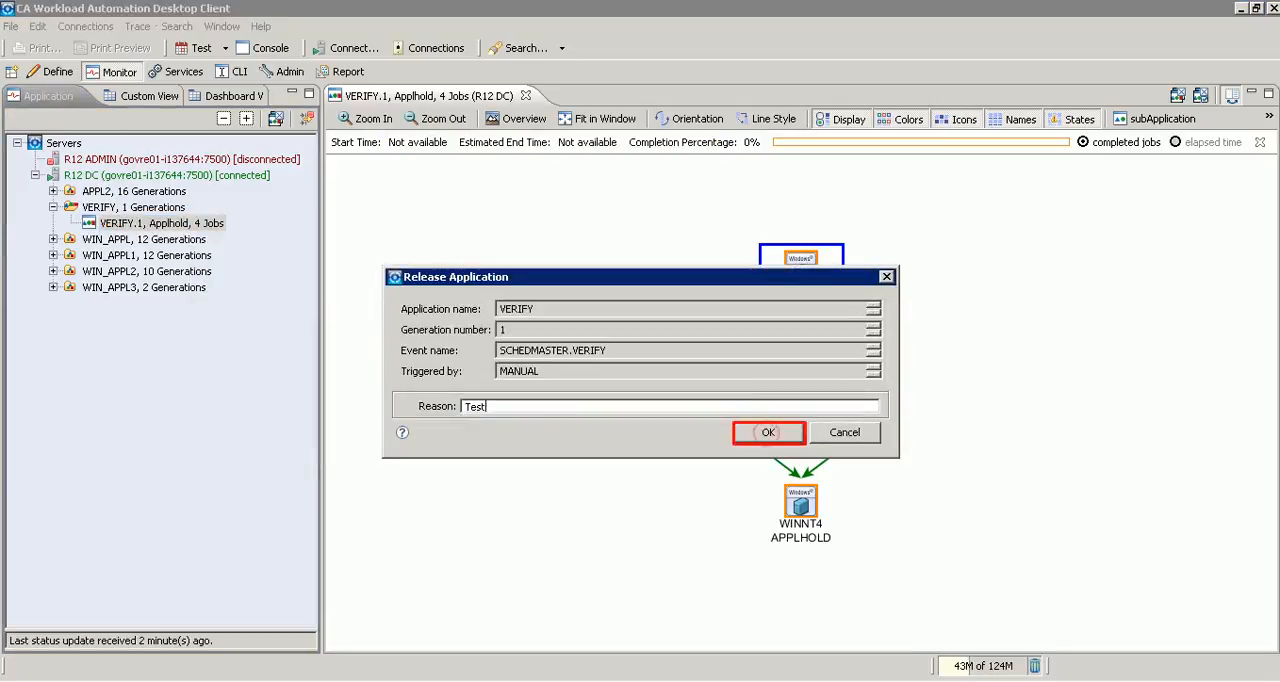
left_click(768, 432)
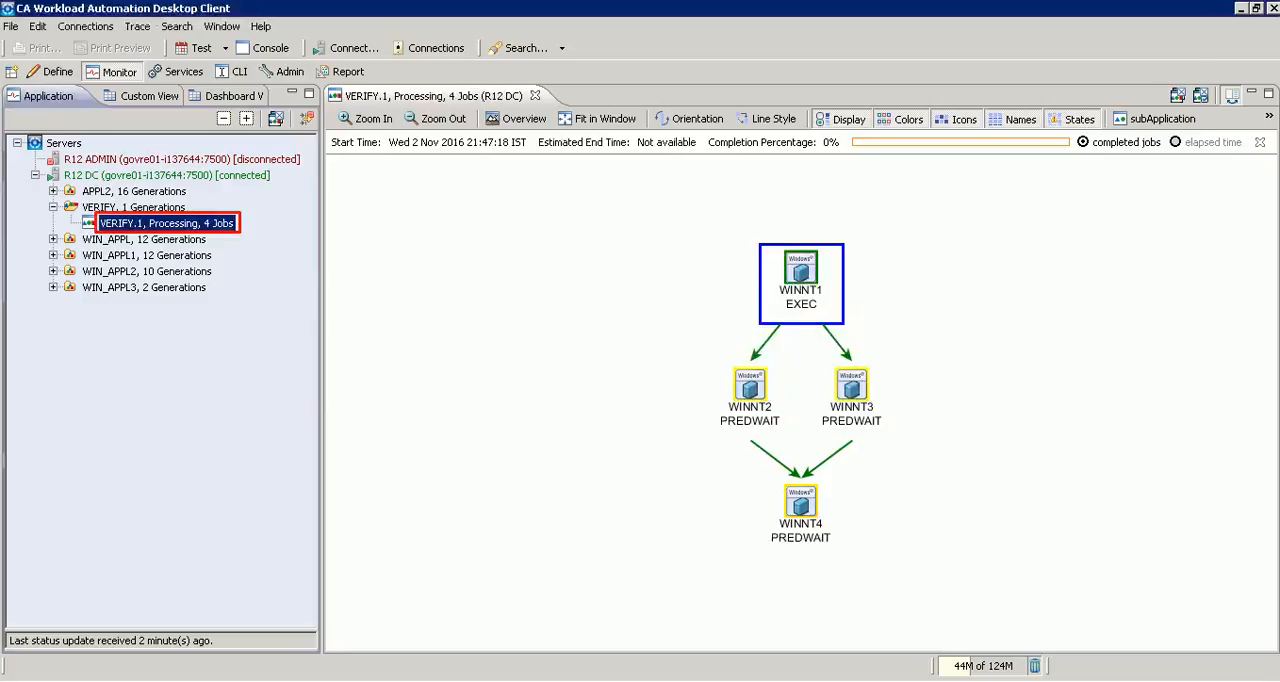